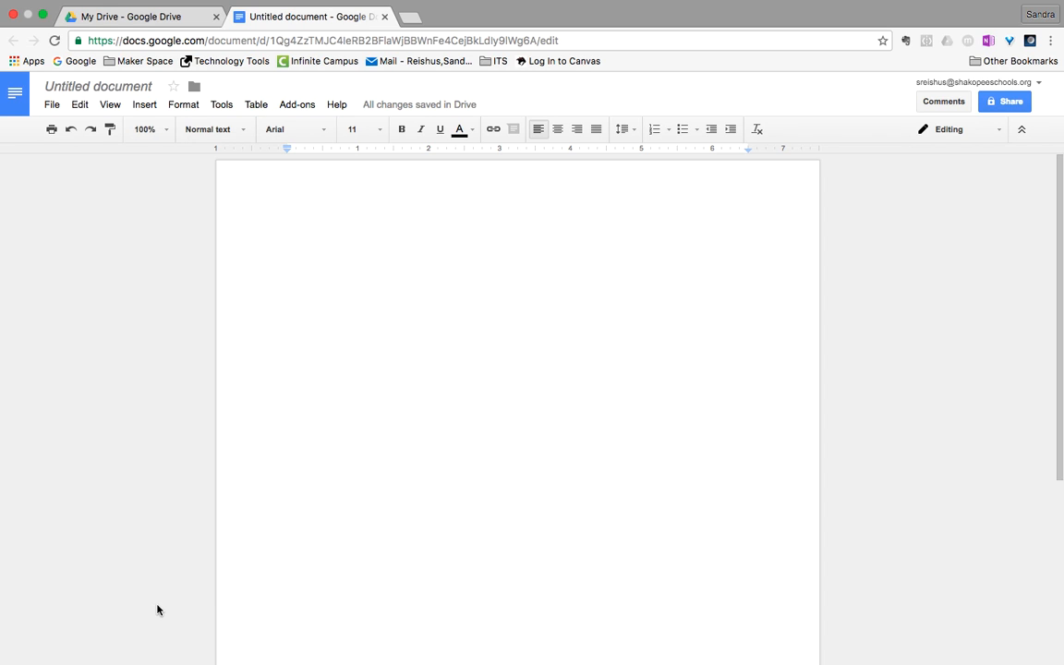
Write "This is my creative and catchy introduction." in the blank Google Doc
type("This is")
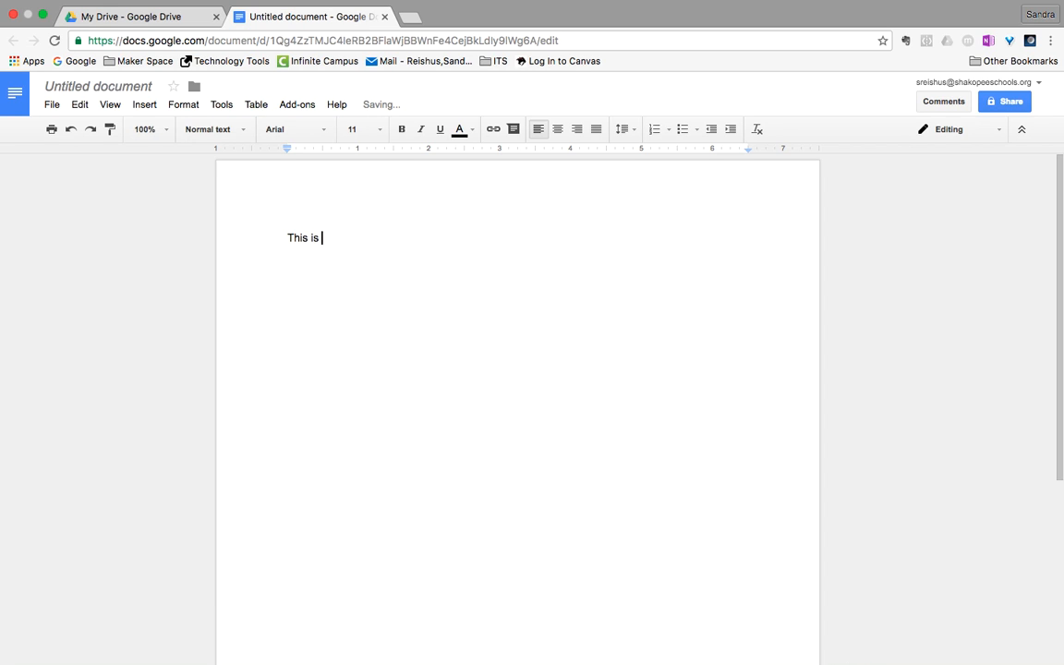
type("my")
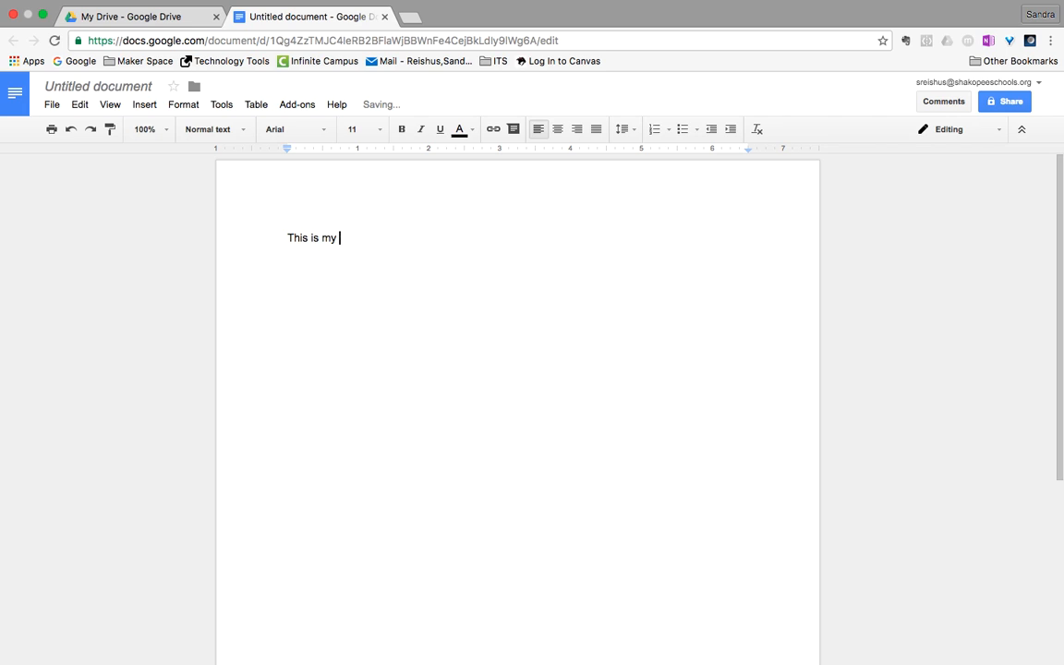
type("creative")
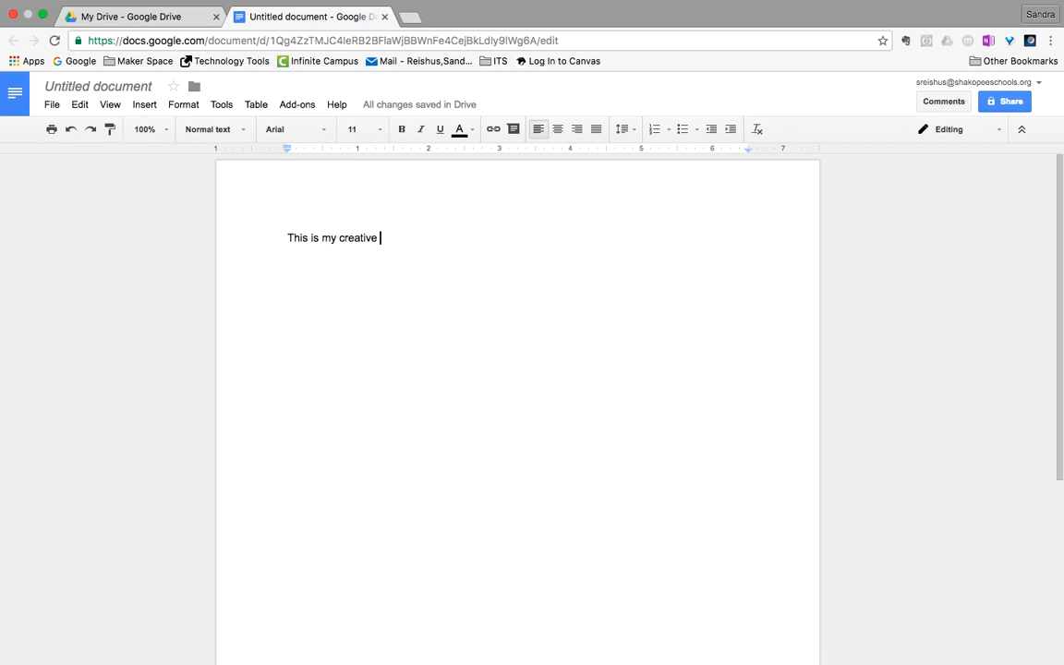
type("and catchy i")
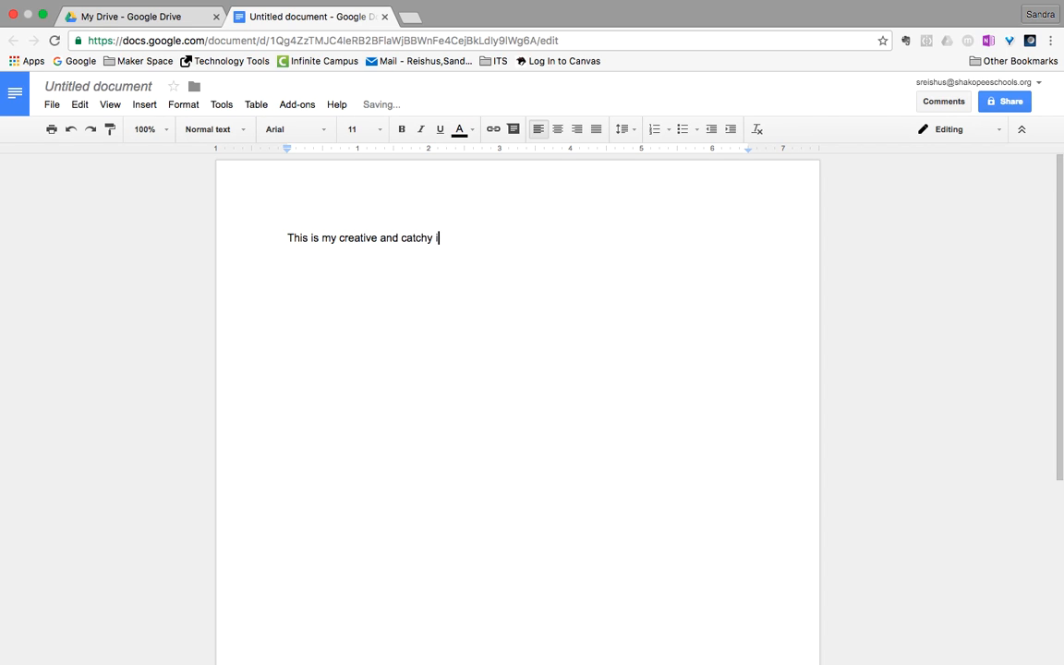
type("introducti")
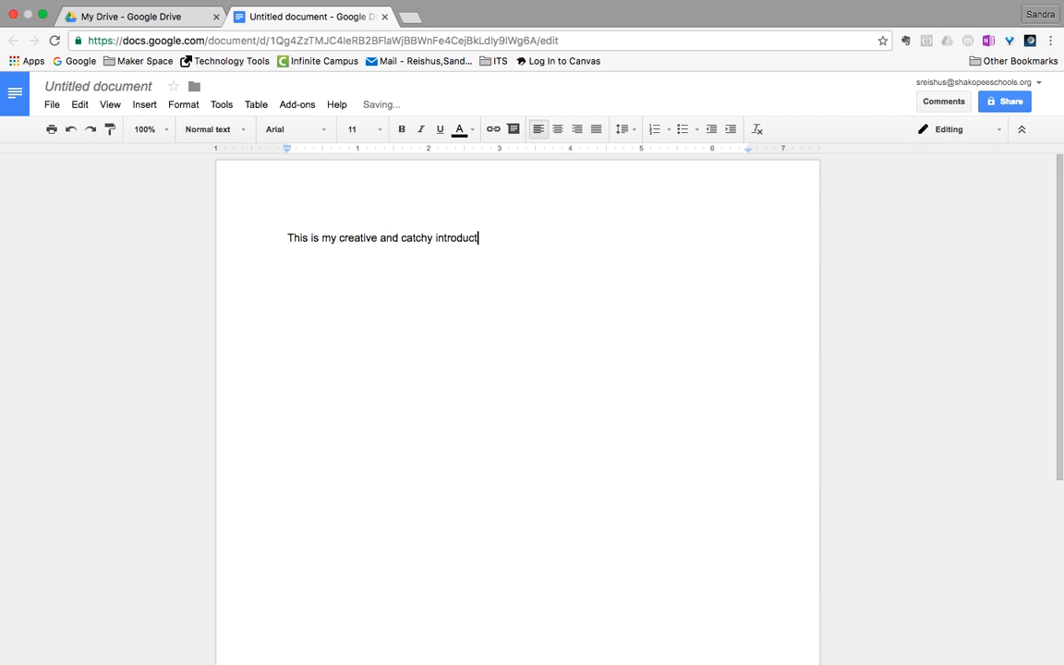
type("ion.")
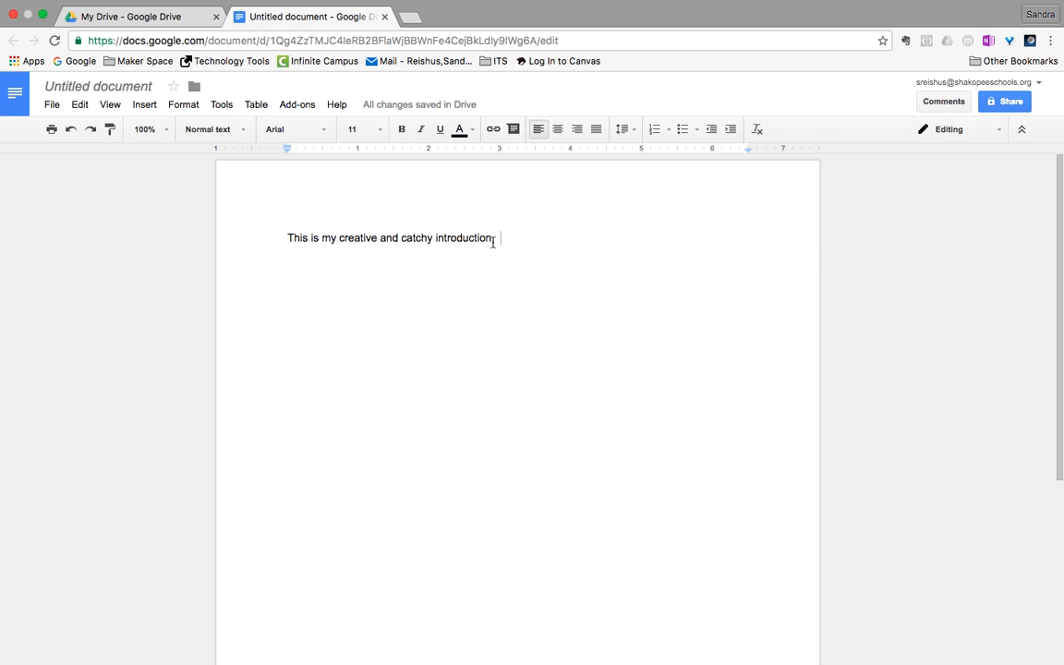
type(".")
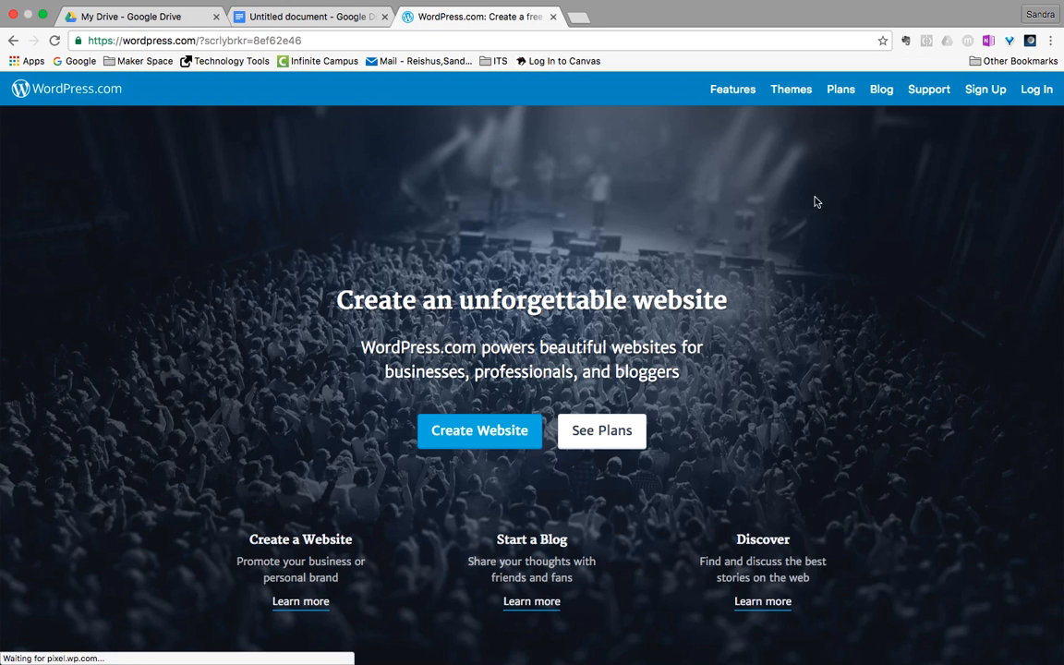
Sign in to the WordPress.com account with its username and password, reaching the Reader
left_click(1036, 88)
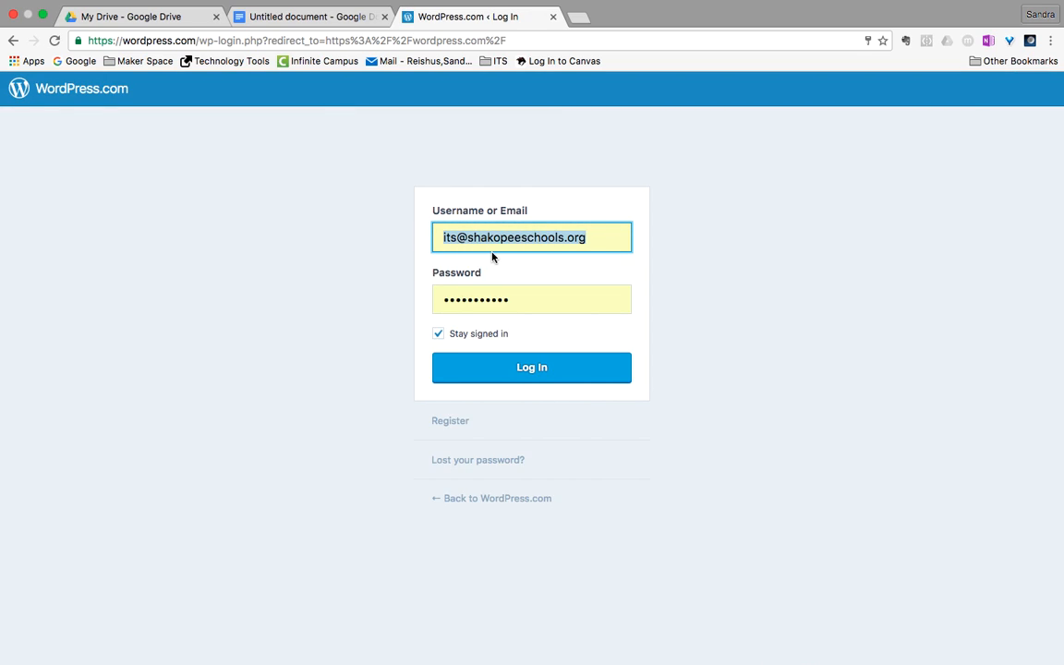
mouse_move(477, 329)
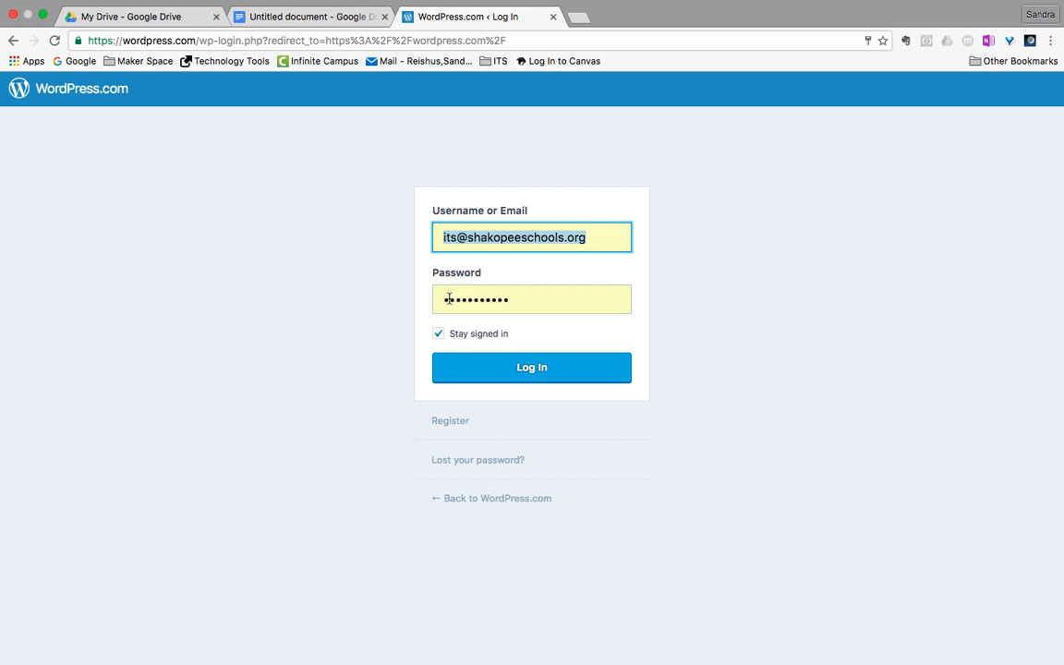
left_click(532, 366)
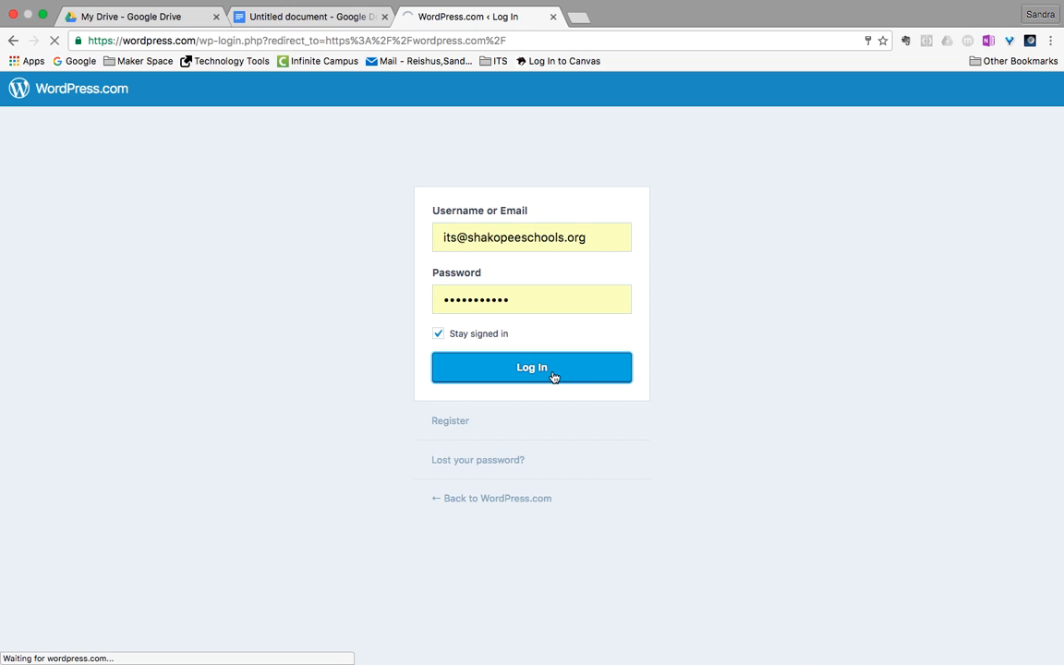
left_click(532, 367)
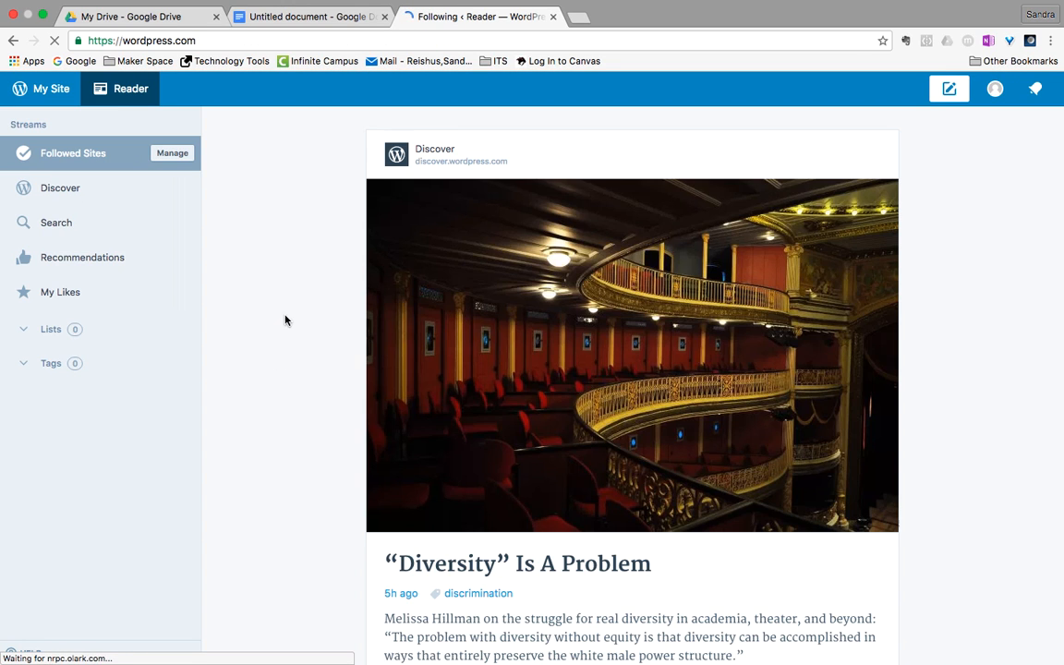
mouse_move(316, 264)
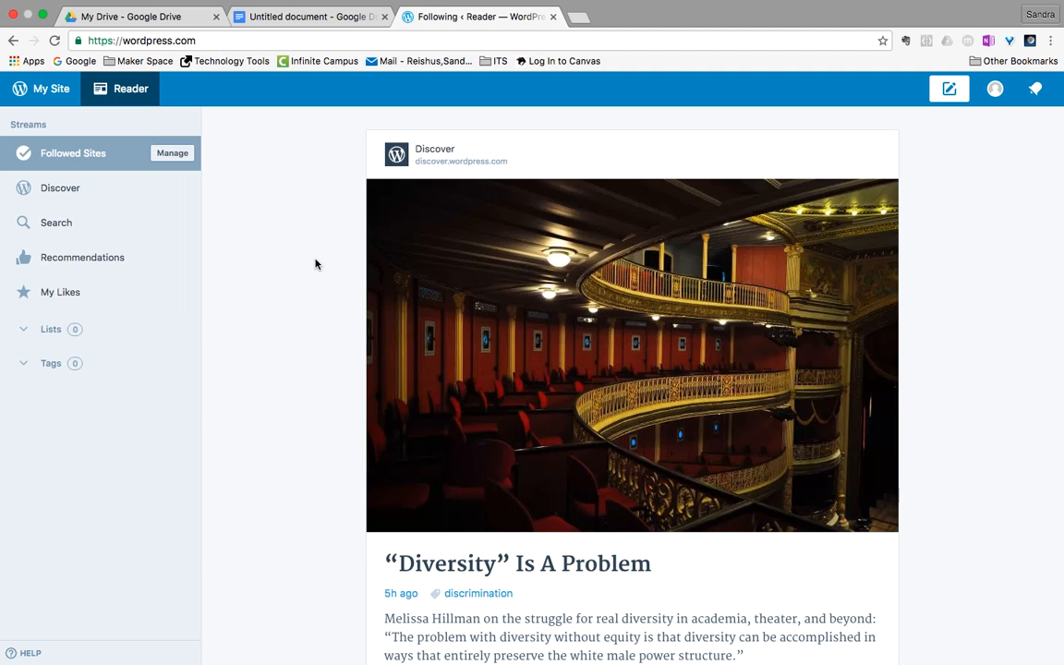
mouse_move(107, 122)
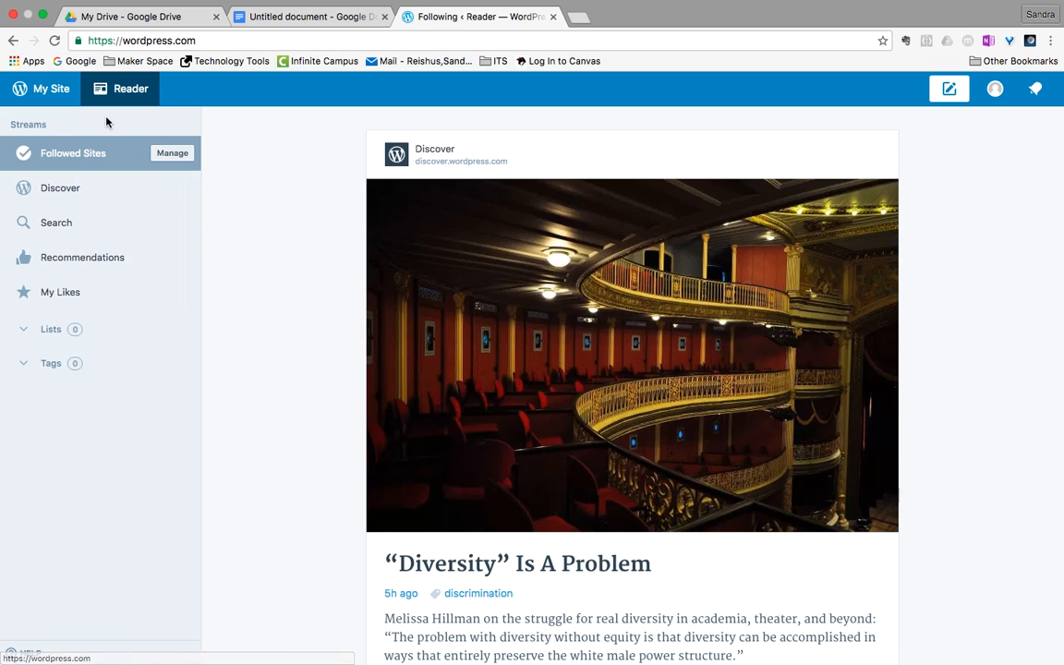
mouse_move(40, 89)
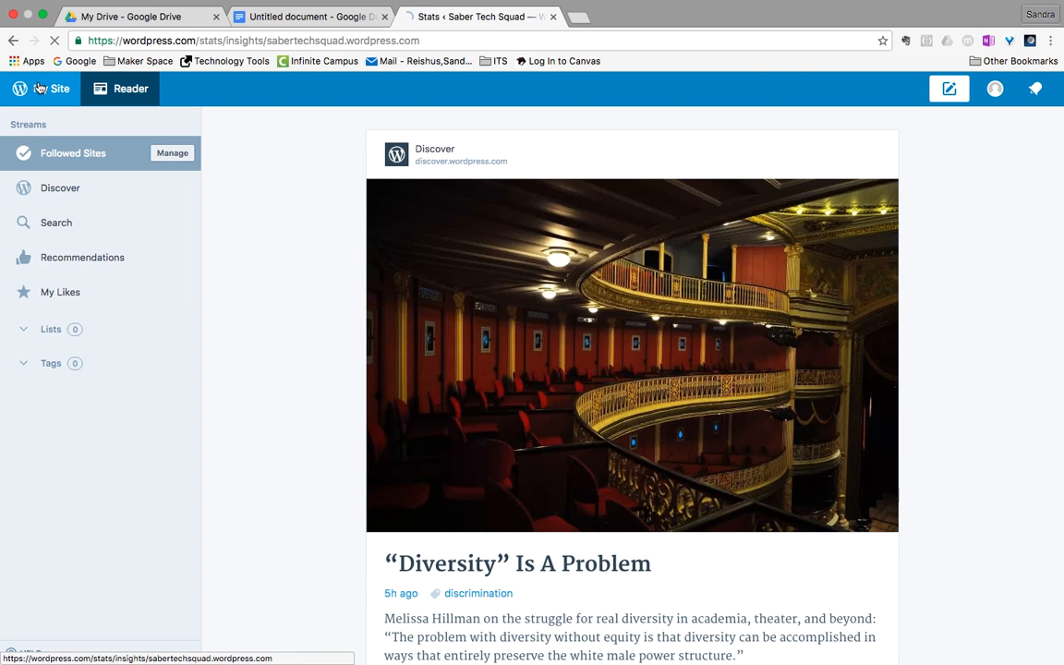
Open the Saber Tech Squad site preview and scroll to the Semester 1 team post
left_click(52, 89)
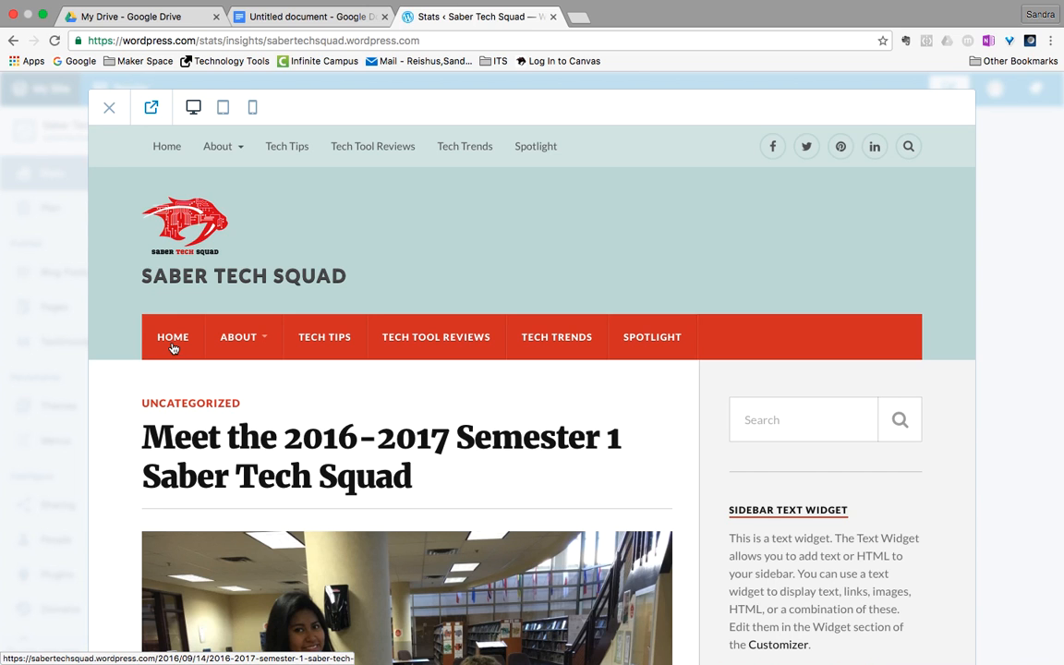
scroll("down", 3)
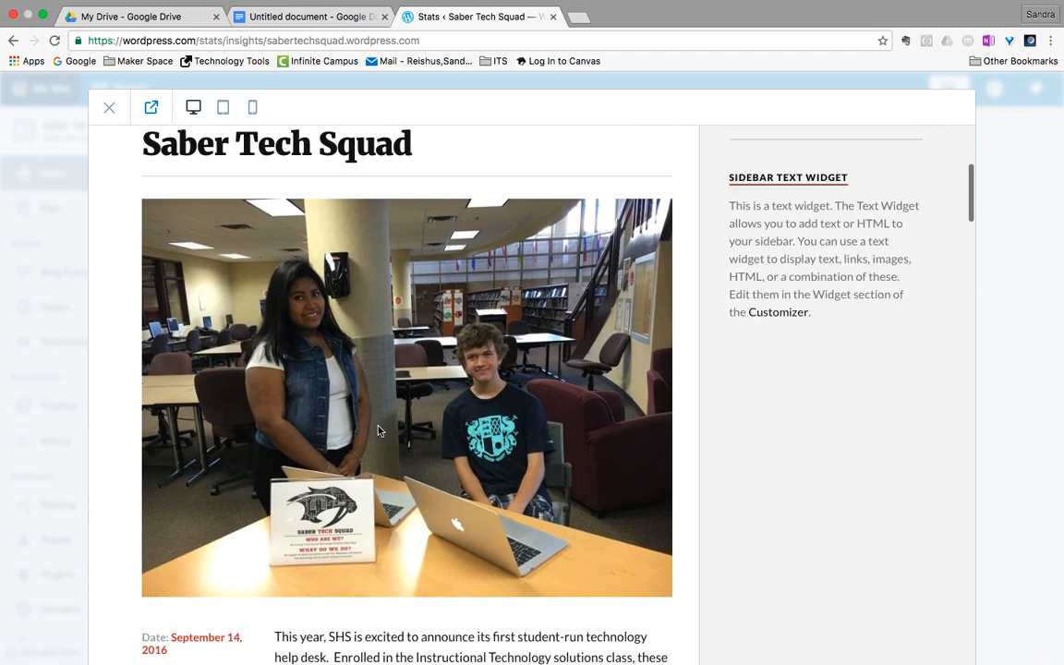
scroll("down", 3)
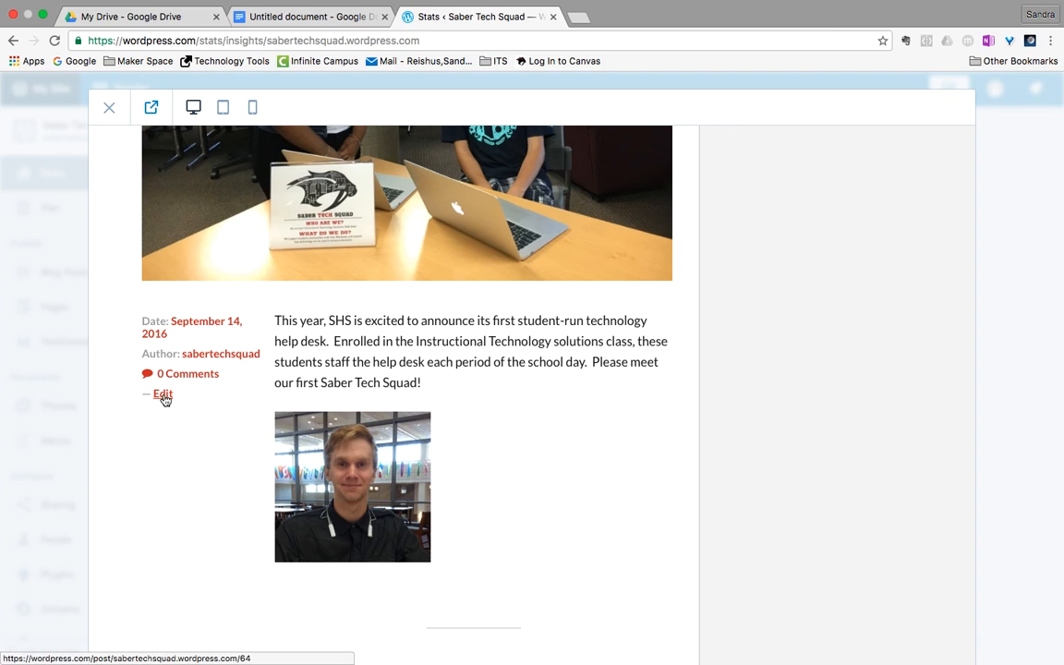
Edit the Semester 1 post and add the introduction sentence beside the first photo
left_click(163, 395)
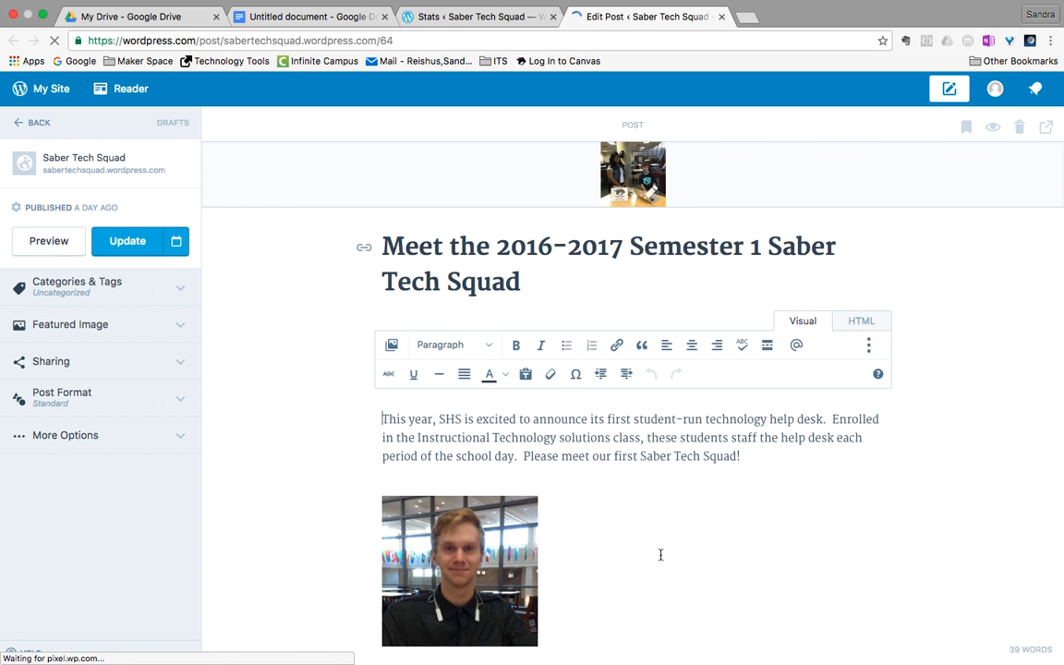
scroll("down", 3)
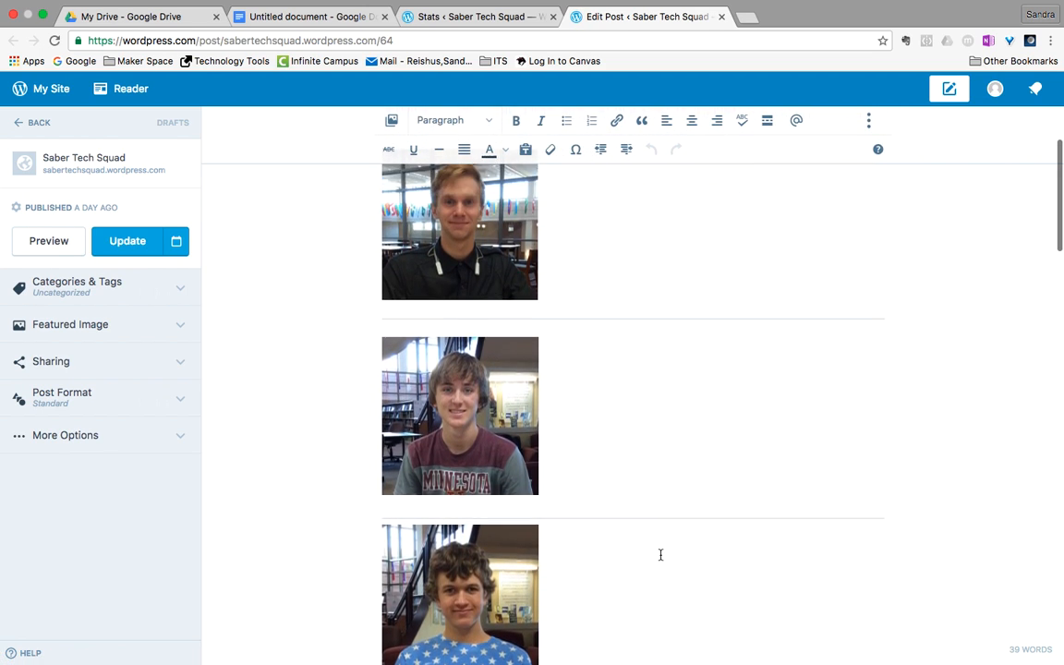
scroll("up", 3)
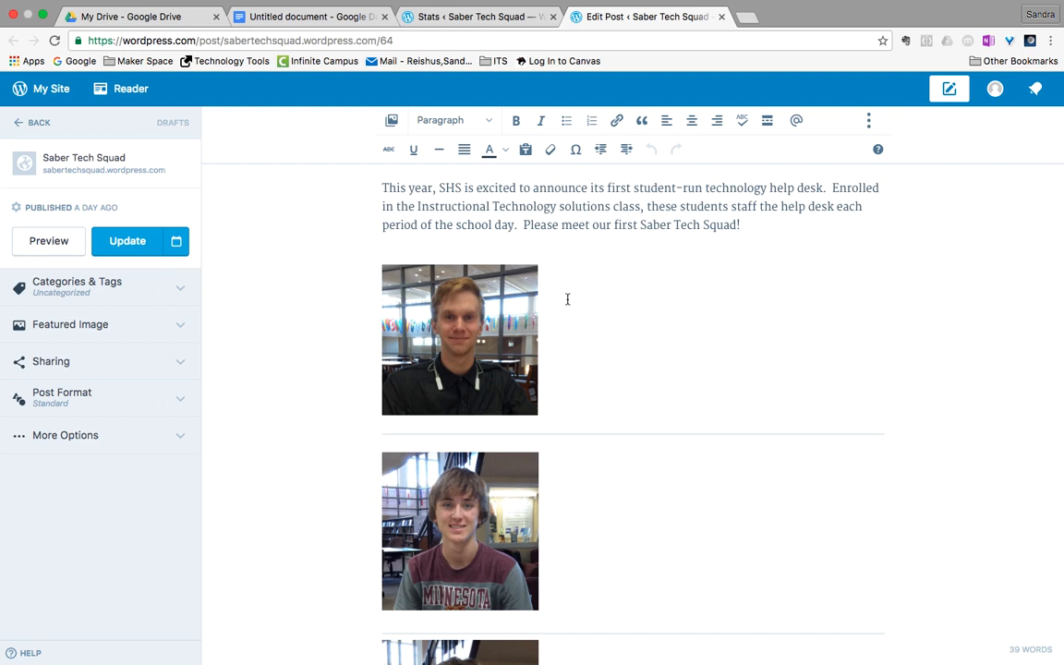
type("This is my creative and catchy introduction.")
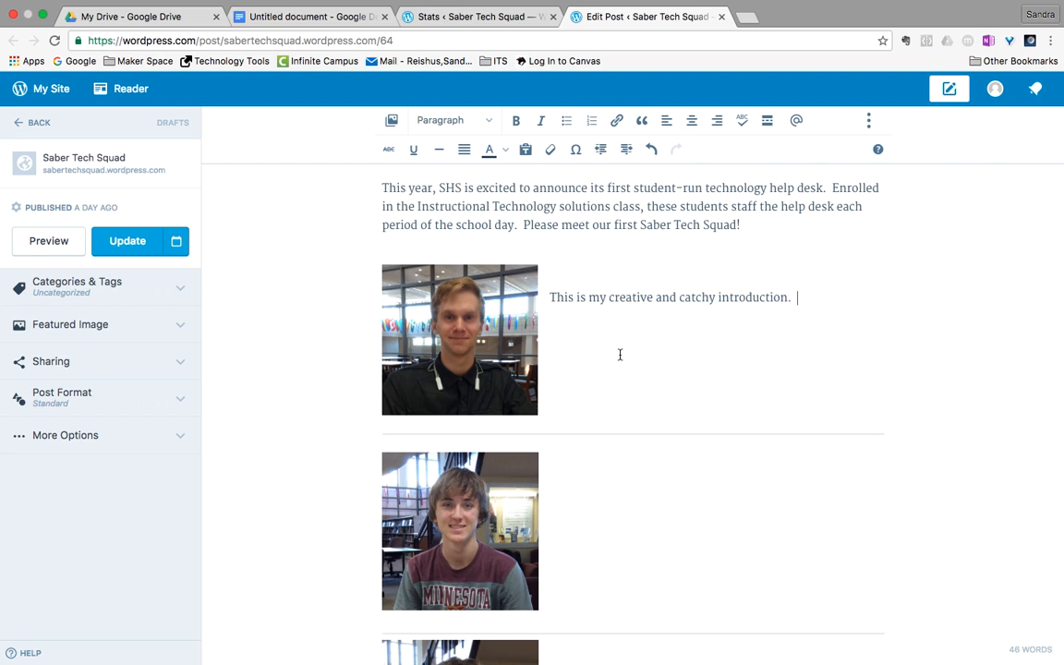
Align the first student photo left so the sentence wraps beside it, then review the post
left_click(458, 340)
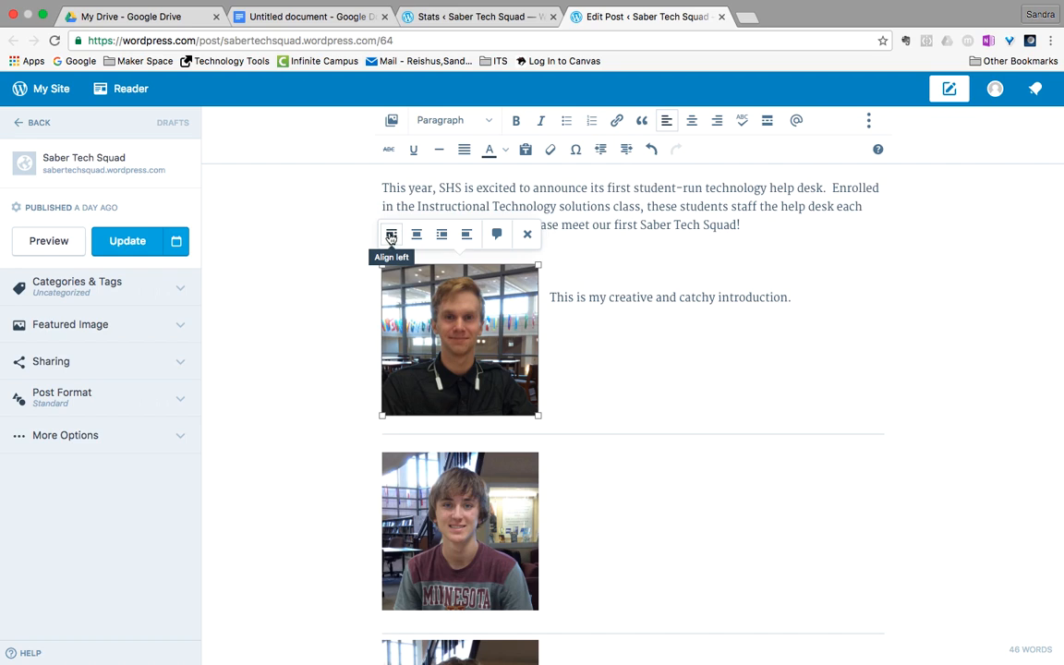
mouse_move(408, 292)
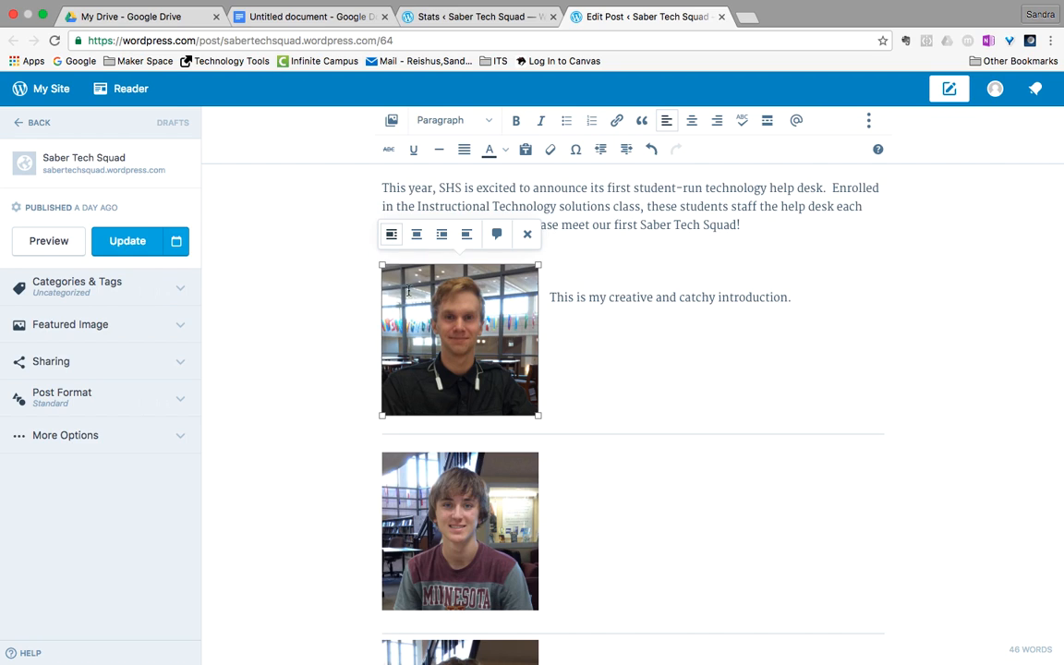
mouse_move(543, 395)
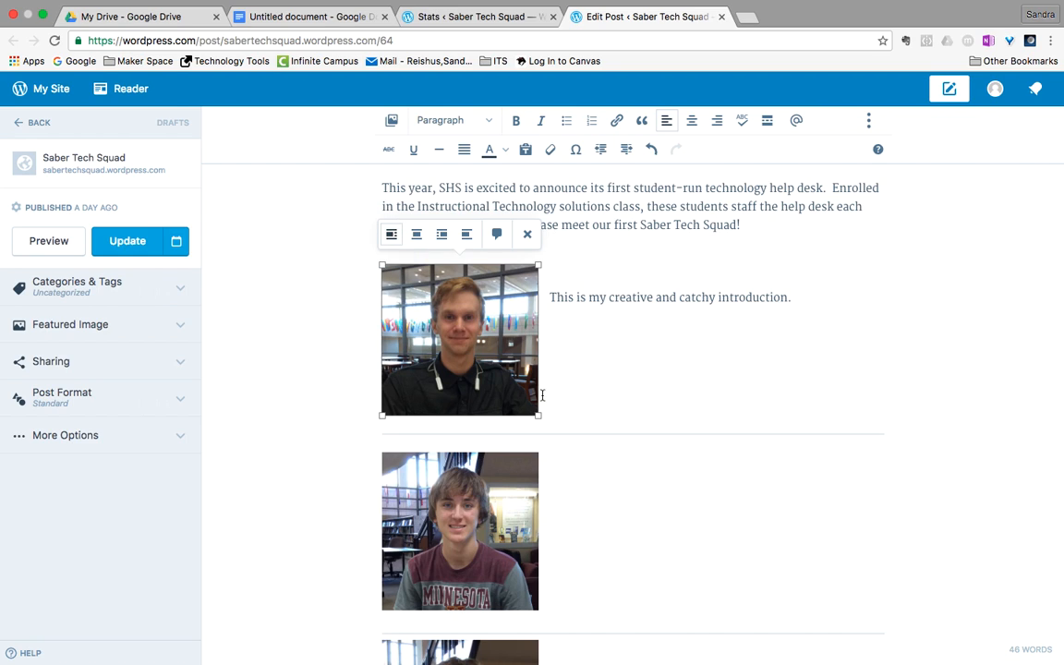
left_click(576, 358)
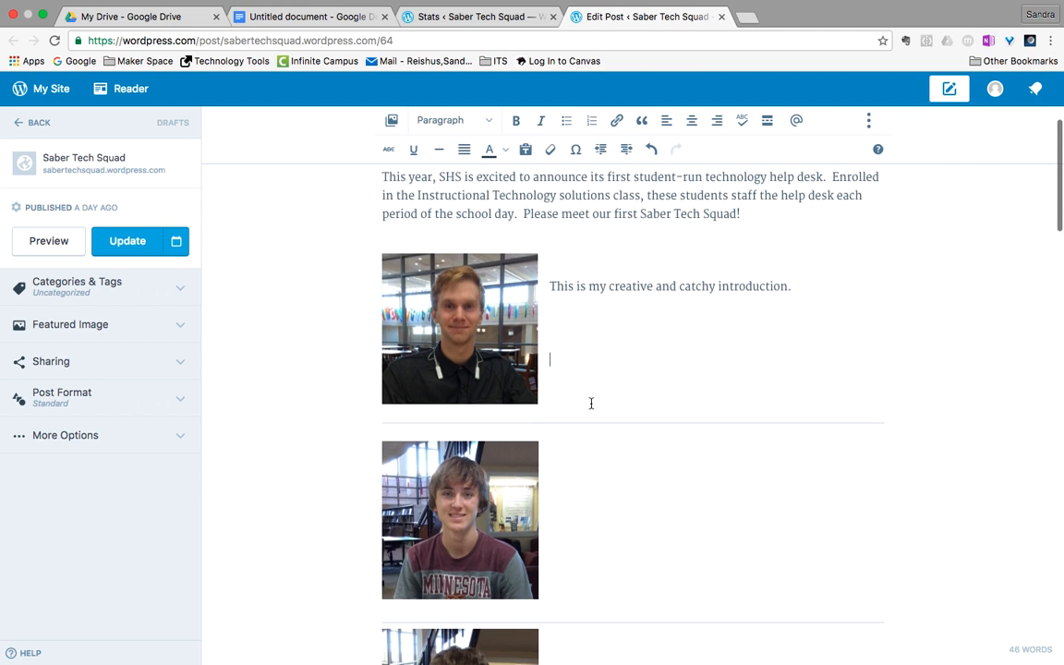
scroll("down", 3)
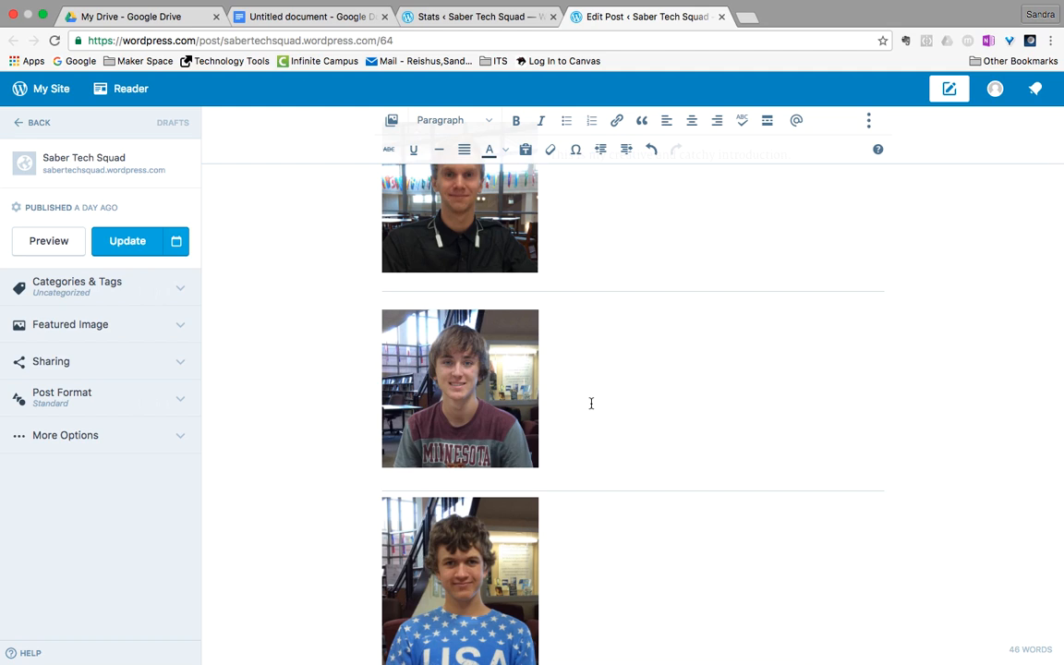
scroll("down", 3)
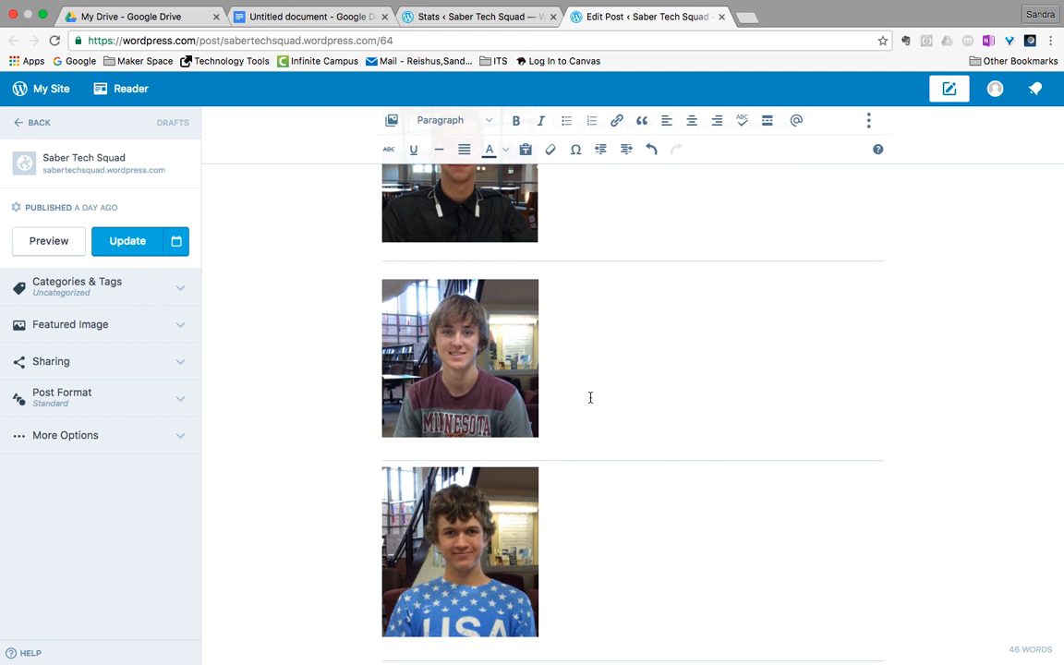
scroll("up", 3)
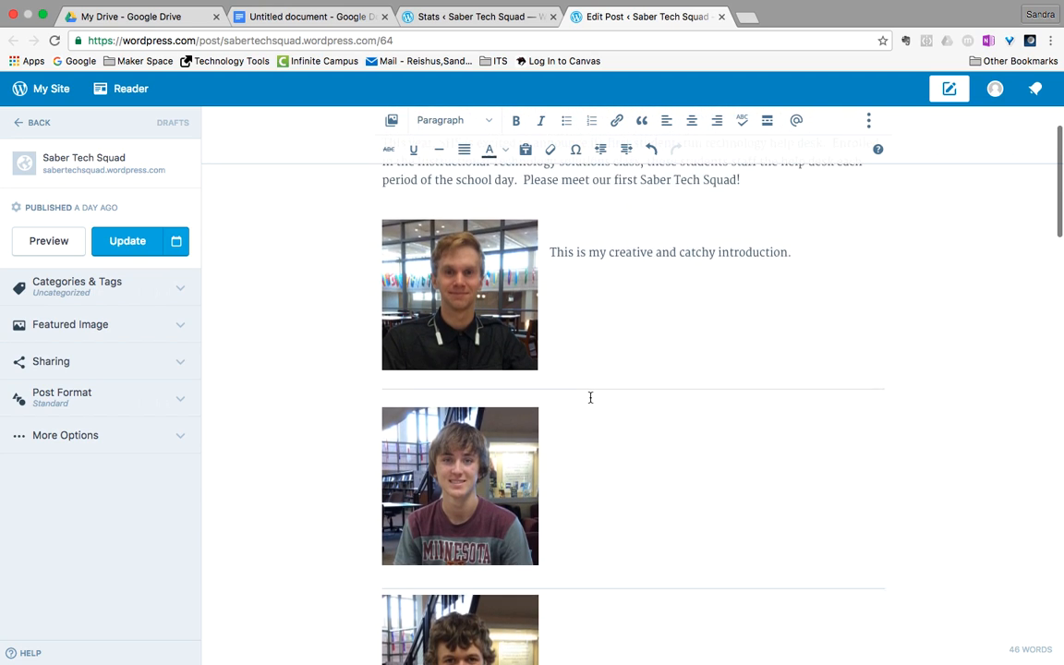
scroll("up", 3)
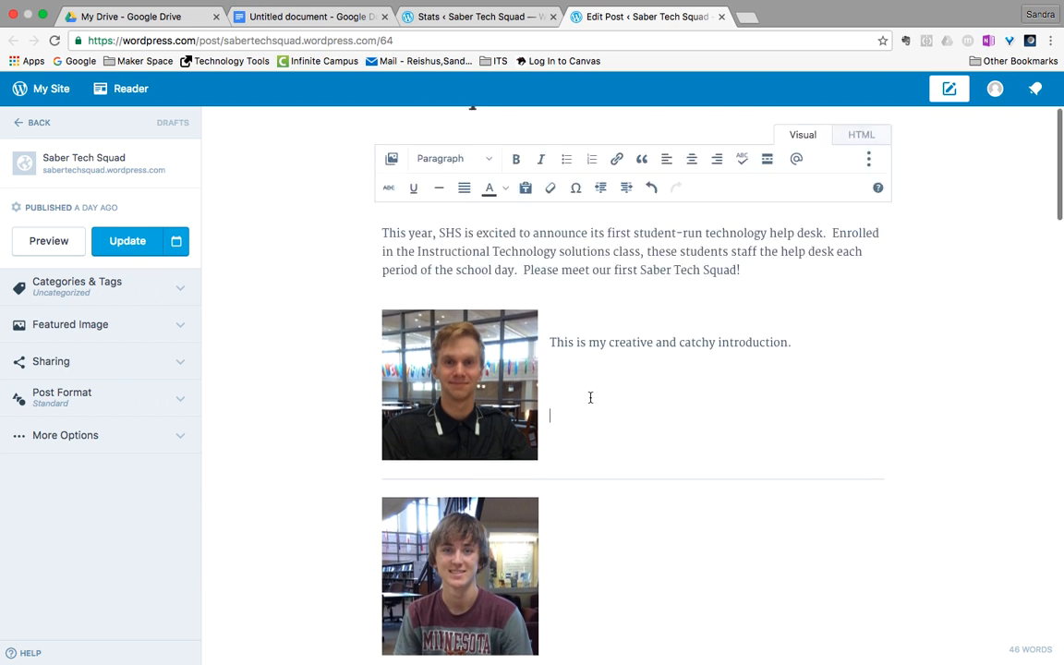
scroll("up", 3)
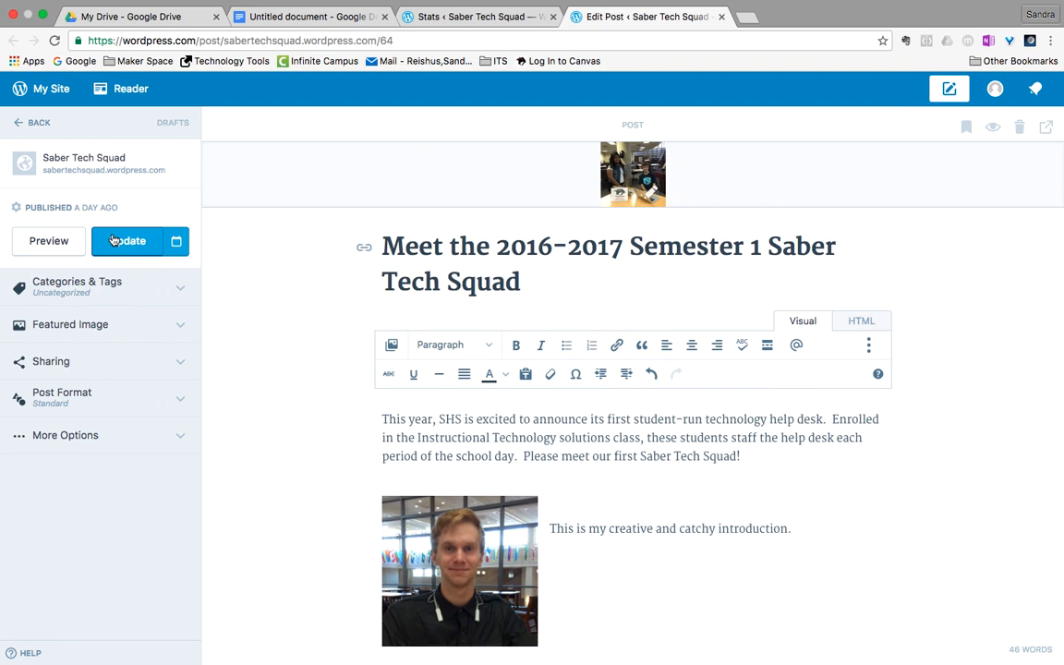
Update the published post and view it live from the confirmation notice
left_click(125, 240)
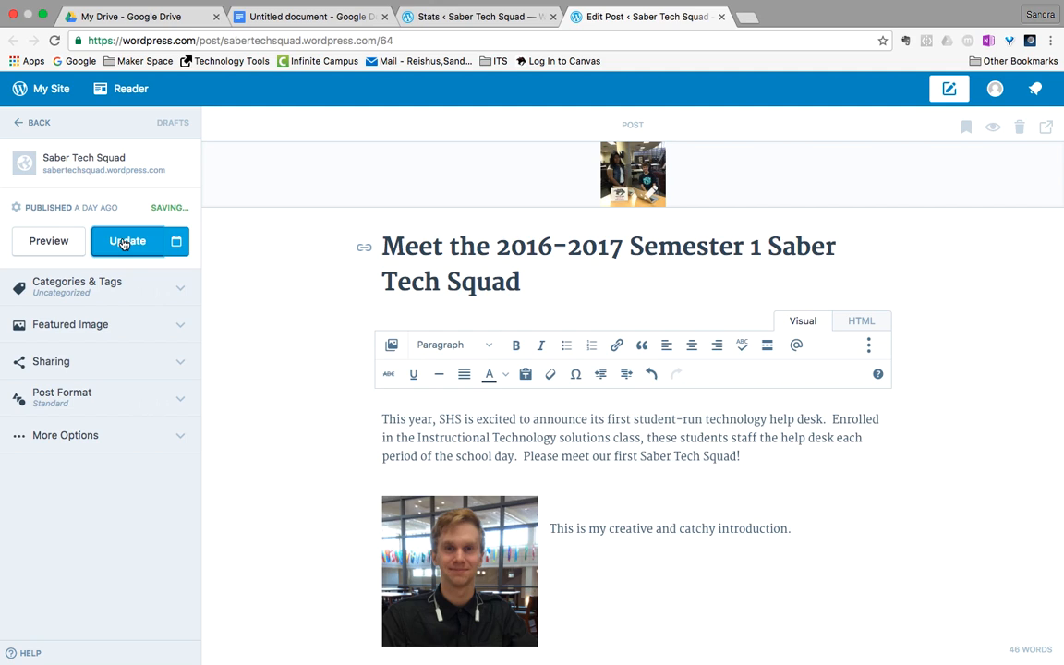
left_click(128, 241)
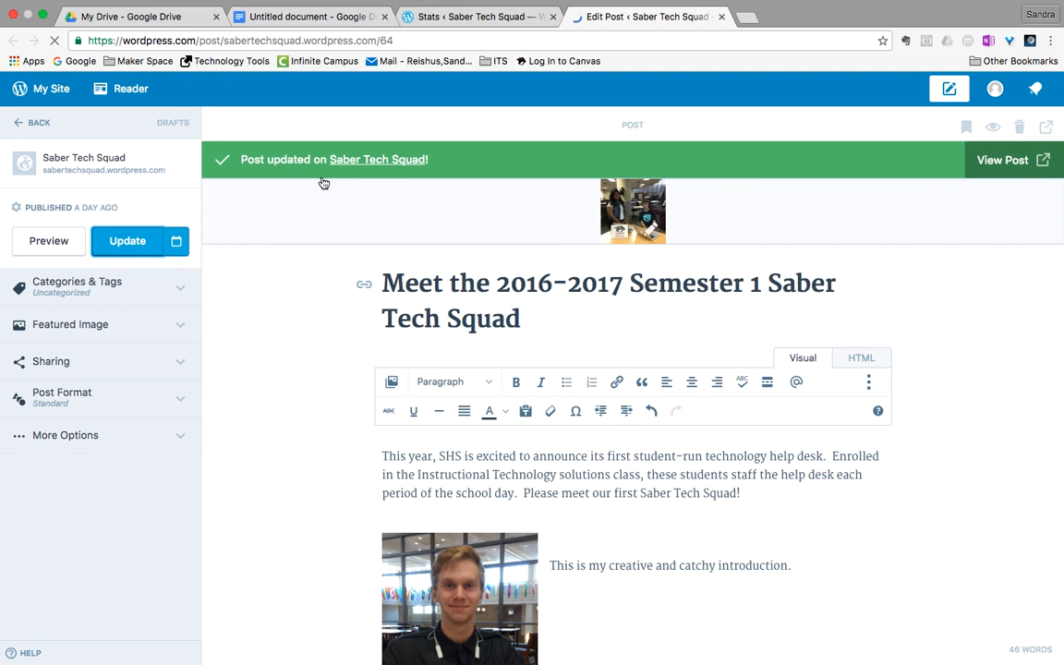
left_click(1001, 159)
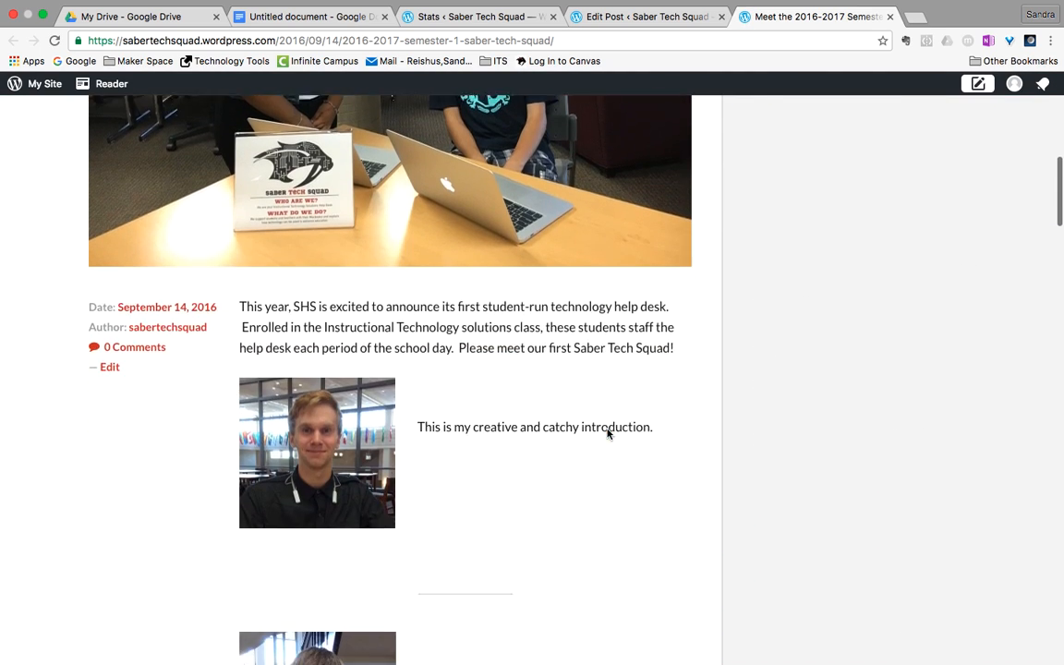
Scroll through the live post to check the introduction, then back up to the title
scroll("down", 3)
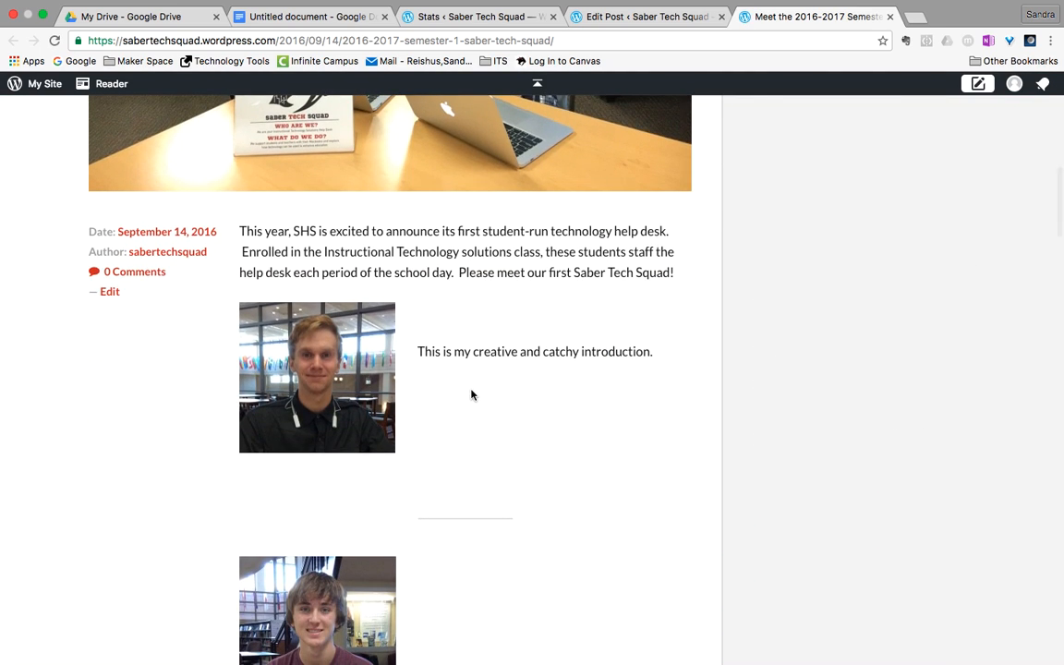
scroll("up", 3)
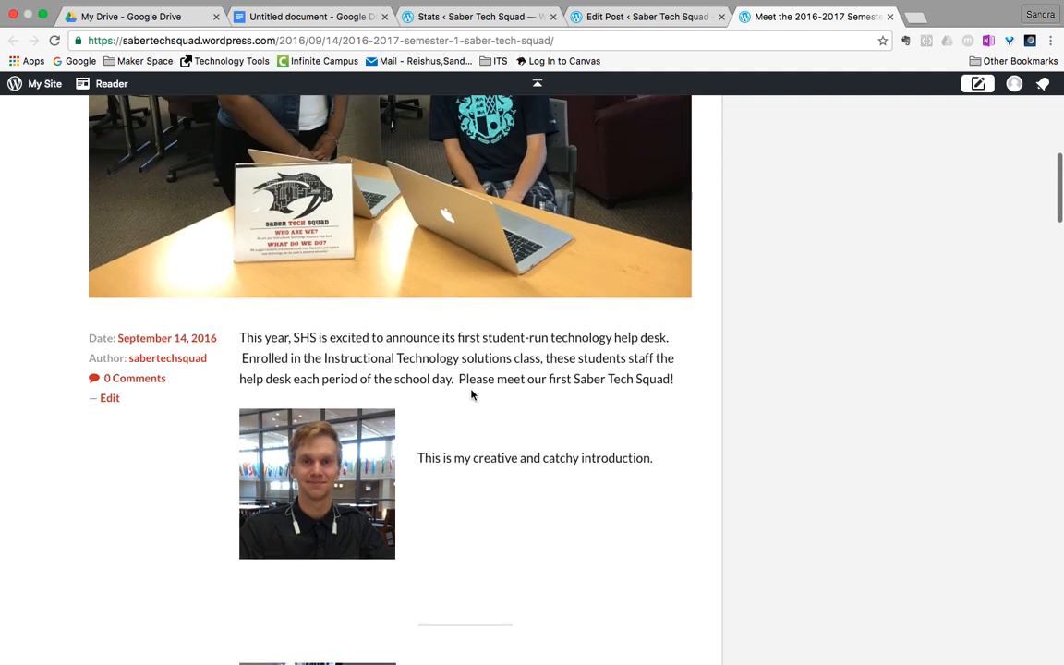
scroll("up", 3)
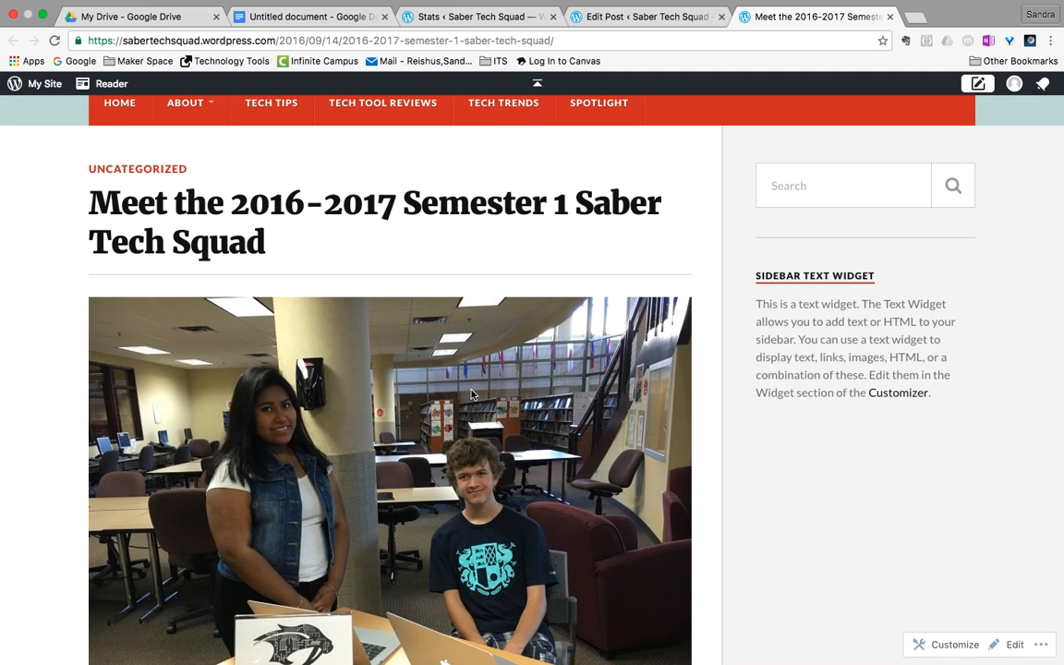